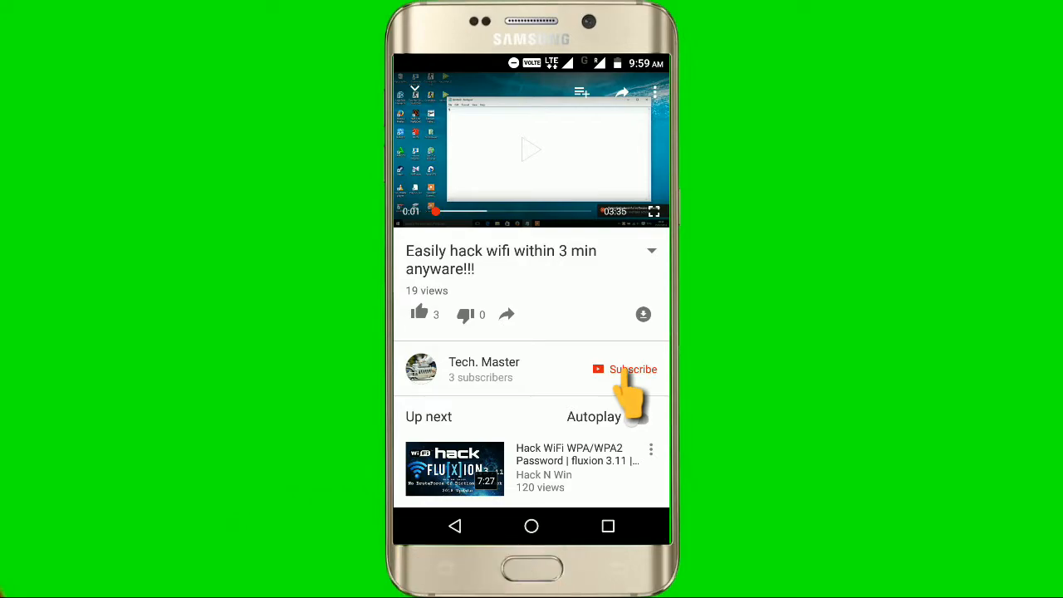
Swipe through the launcher pages to the KingRoot icon and launch KingRoot to its splash screen
click(632, 369)
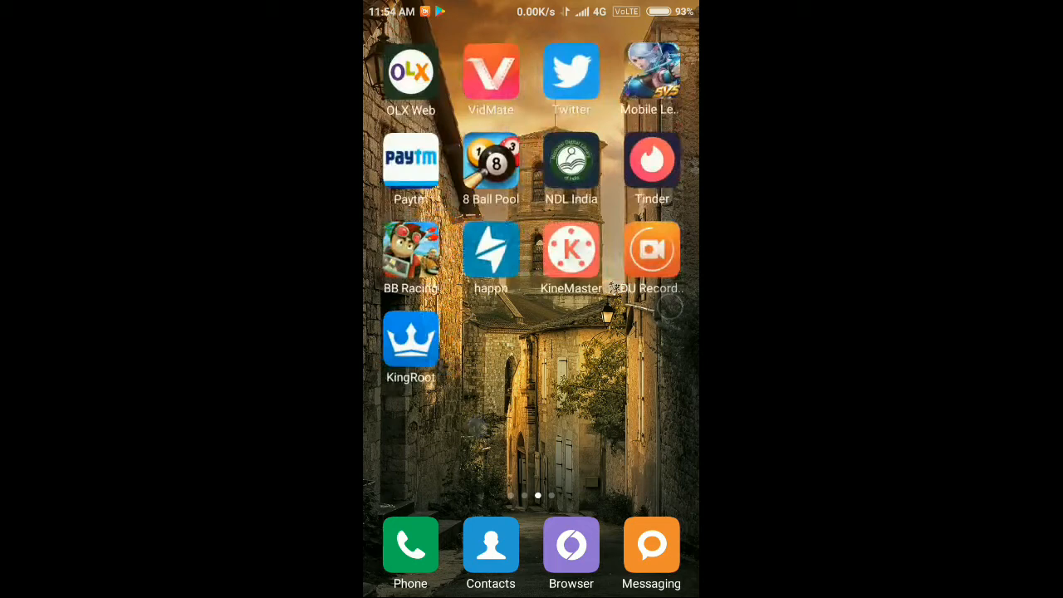
scroll(left, 3)
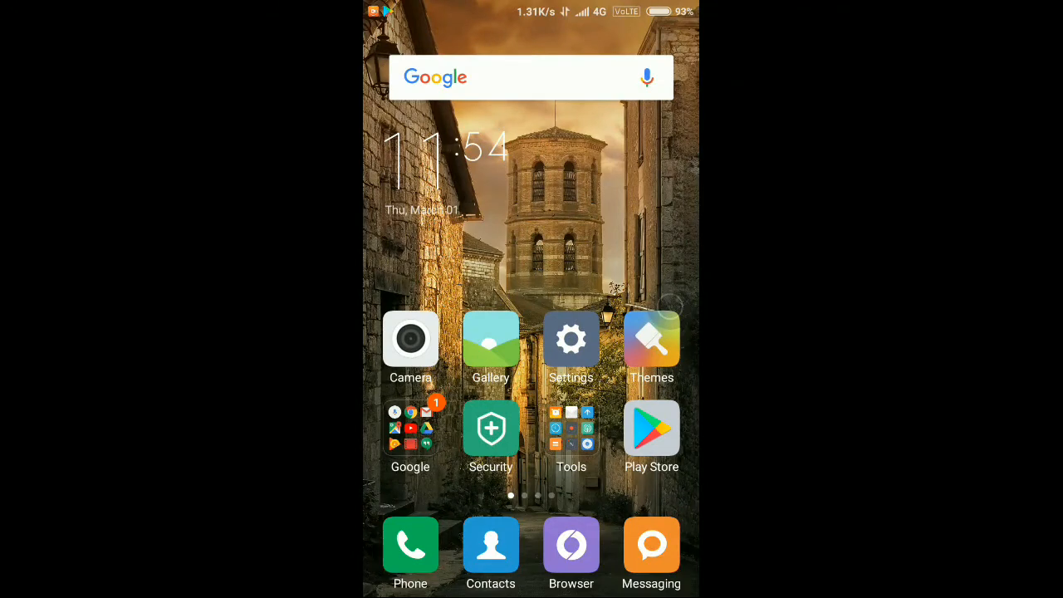
scroll(left, 3)
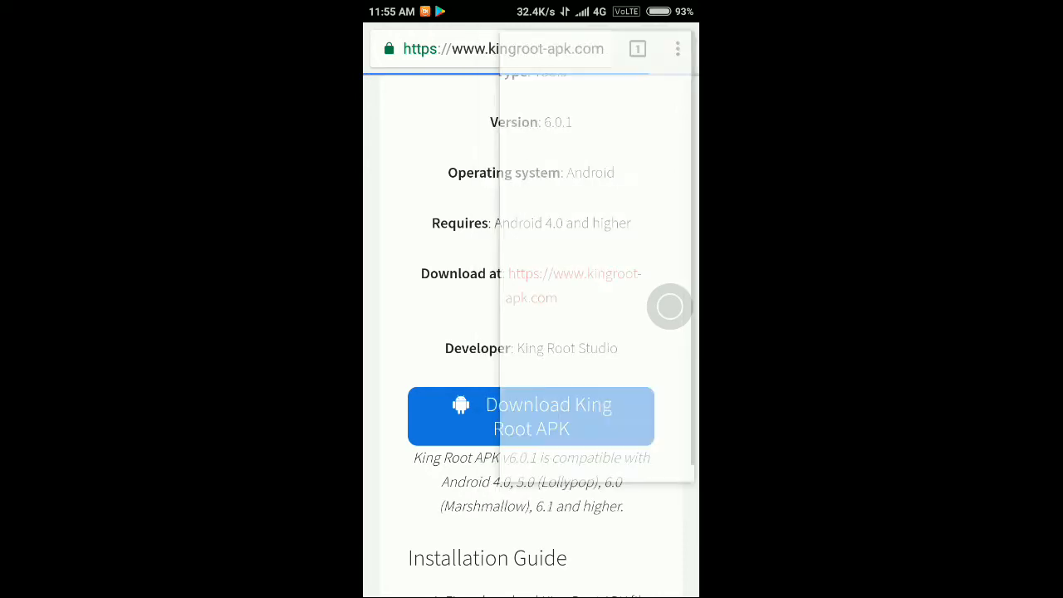
scroll(down, 3)
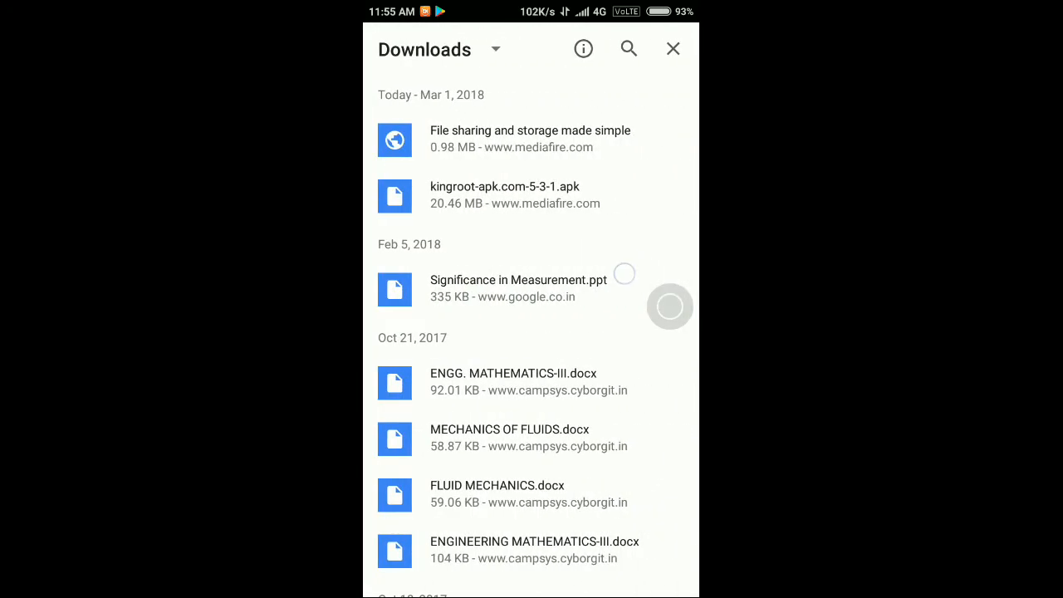
scroll(down, 3)
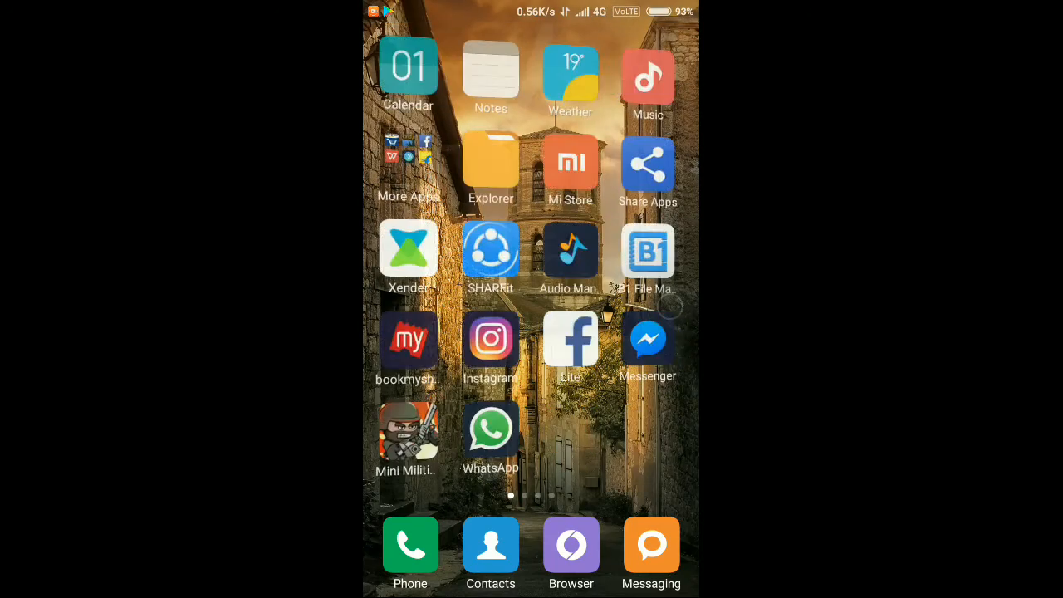
scroll(left, 3)
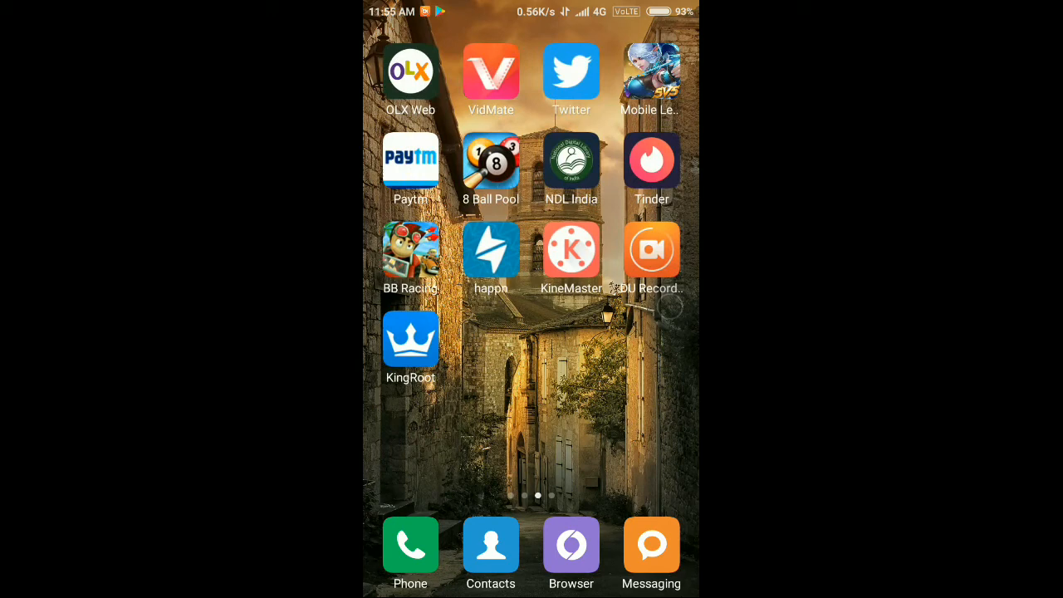
scroll(left, 3)
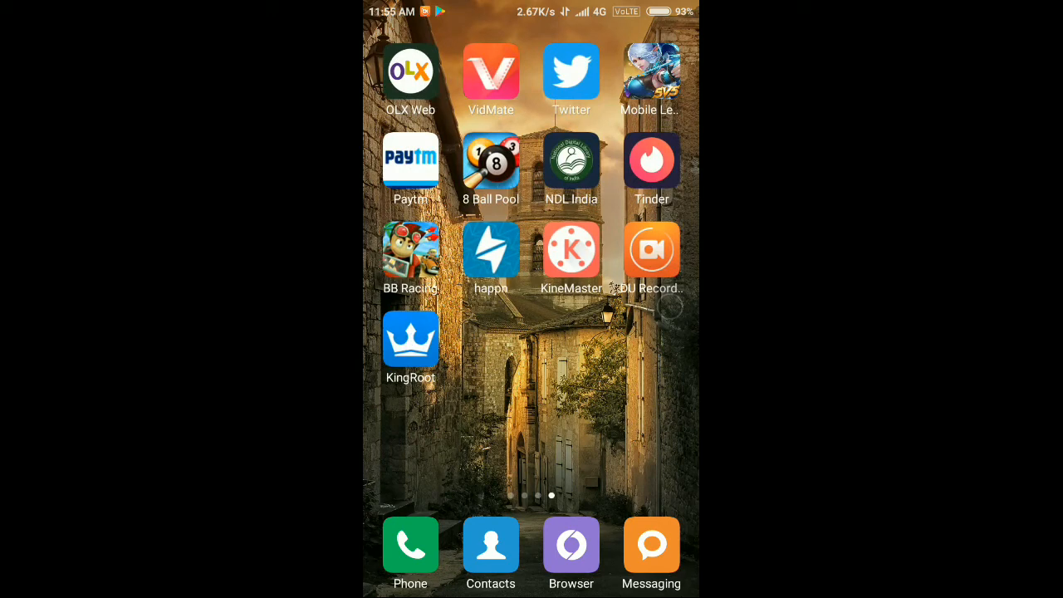
click(410, 339)
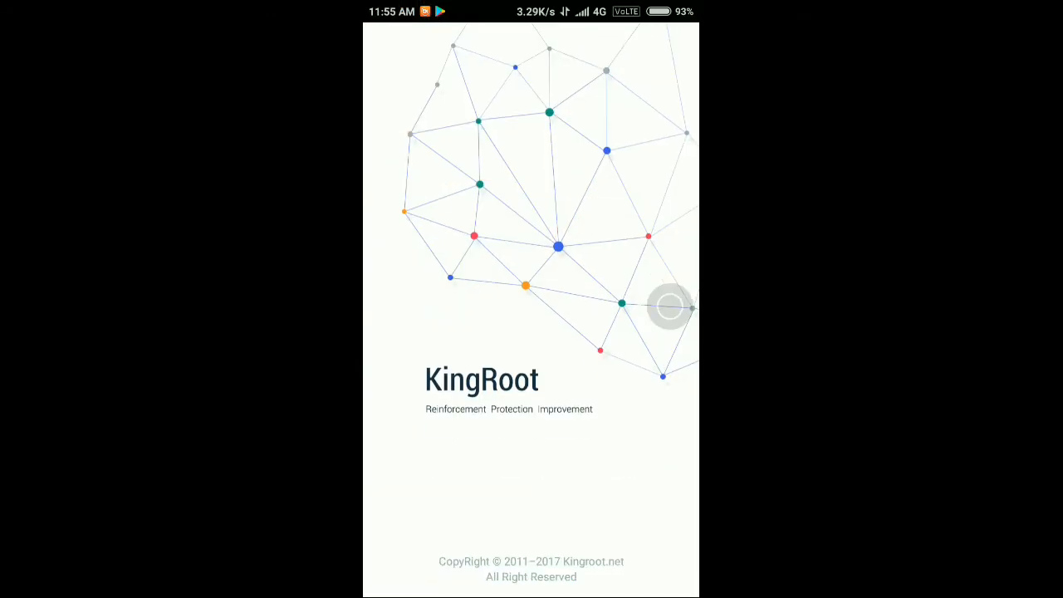